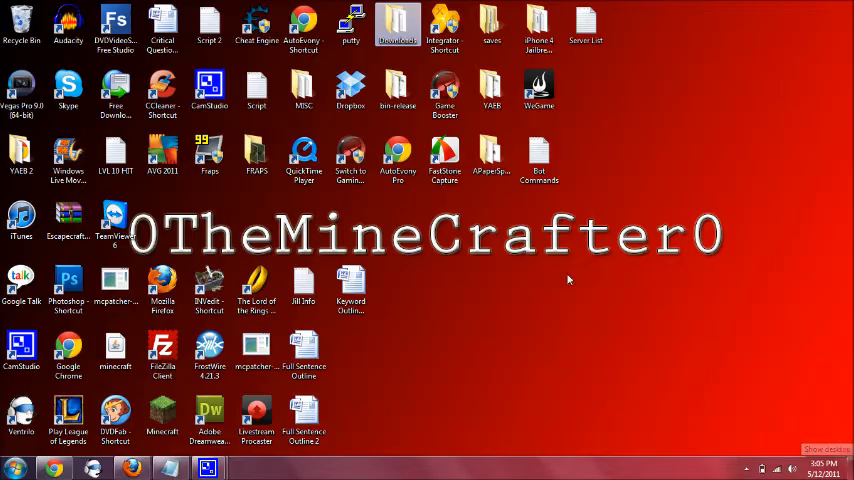
mouse_move(688, 184)
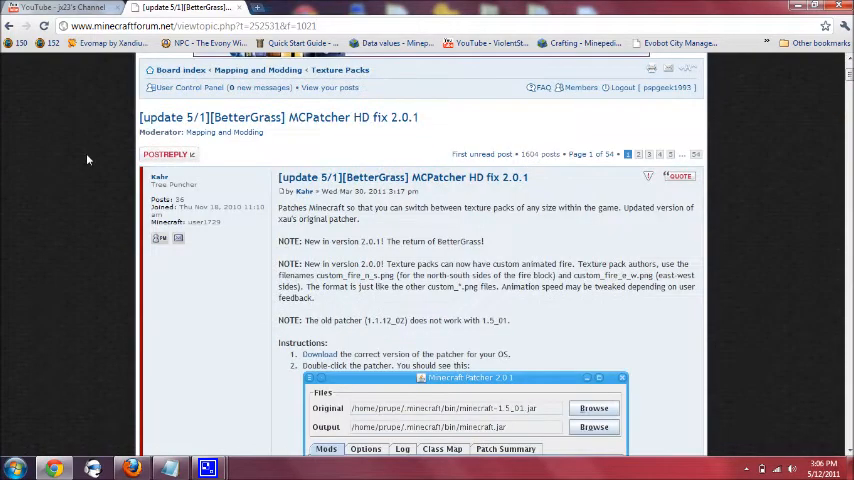
Step: Download the Windows MCPatcher HD fix 2.0.1 from the forum thread's dropbox link
scroll("down", 3)
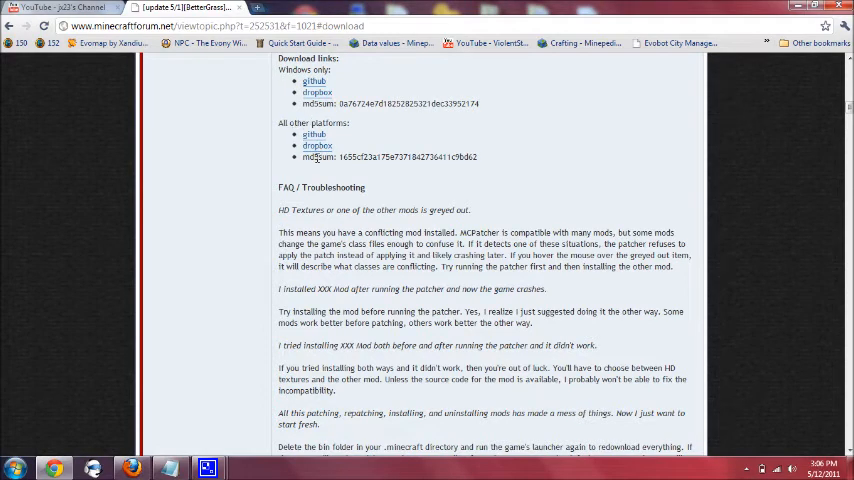
left_click(316, 92)
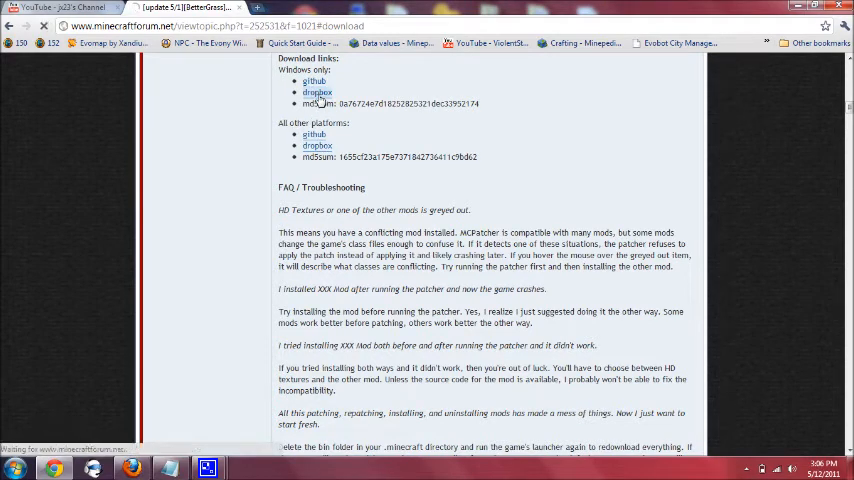
left_click(316, 92)
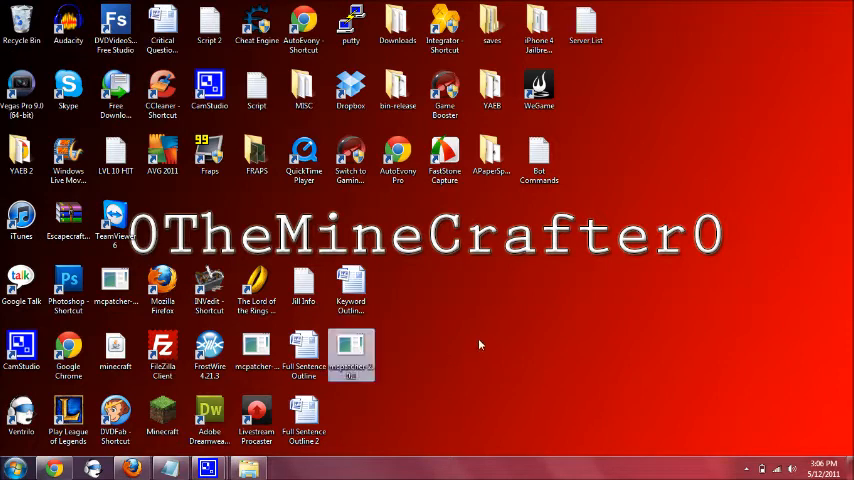
mouse_move(352, 356)
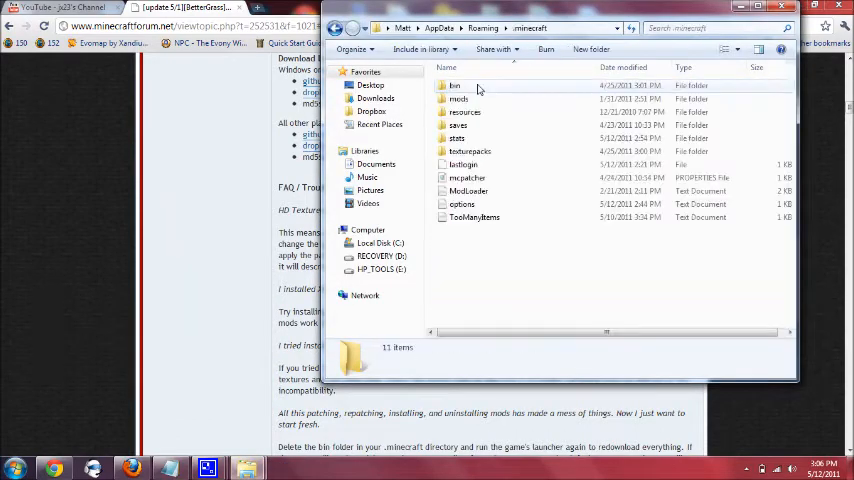
Step: Open the .minecraft bin folder listing minecraft.jar and jinput.jar
double_click(454, 84)
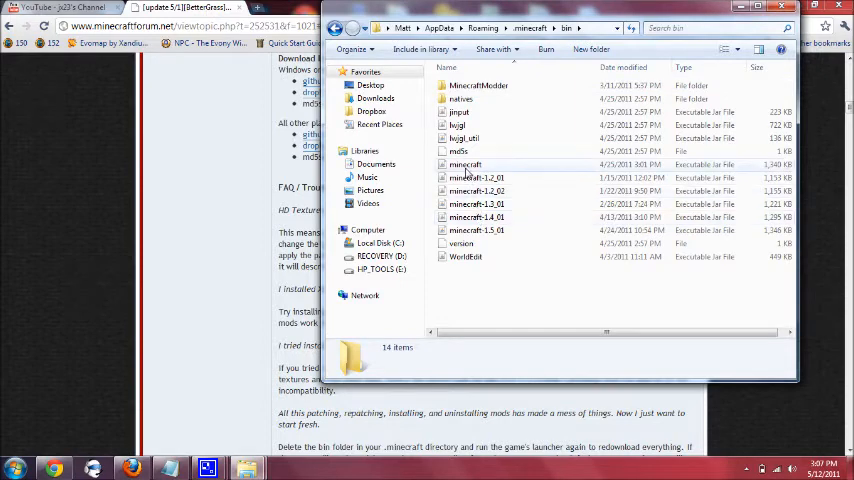
mouse_move(466, 178)
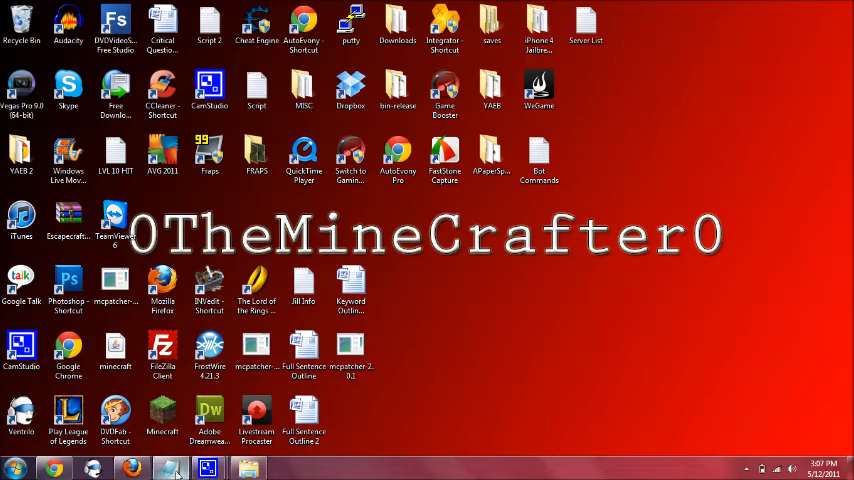
Step: Launch the downloaded mcpatcher file from the desktop
left_click(350, 290)
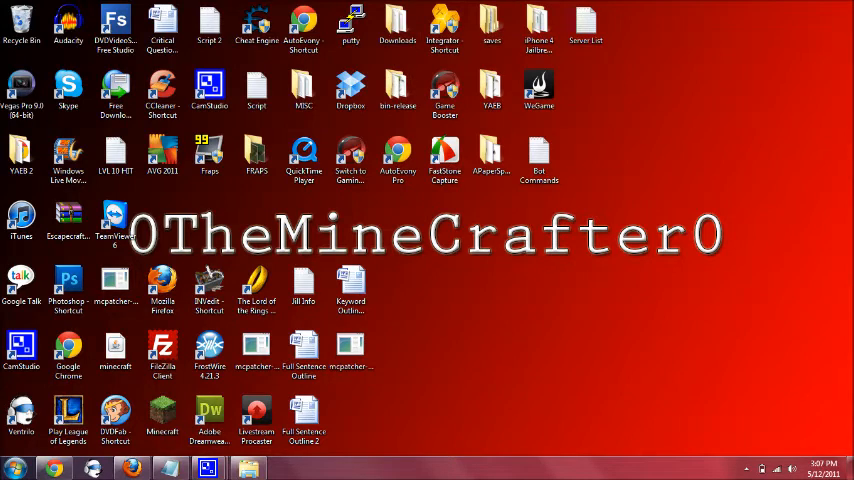
mouse_move(492, 256)
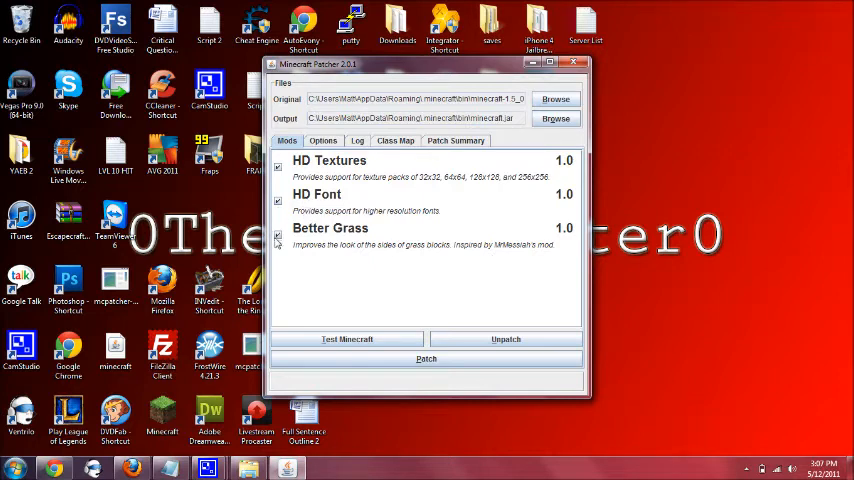
mouse_move(390, 258)
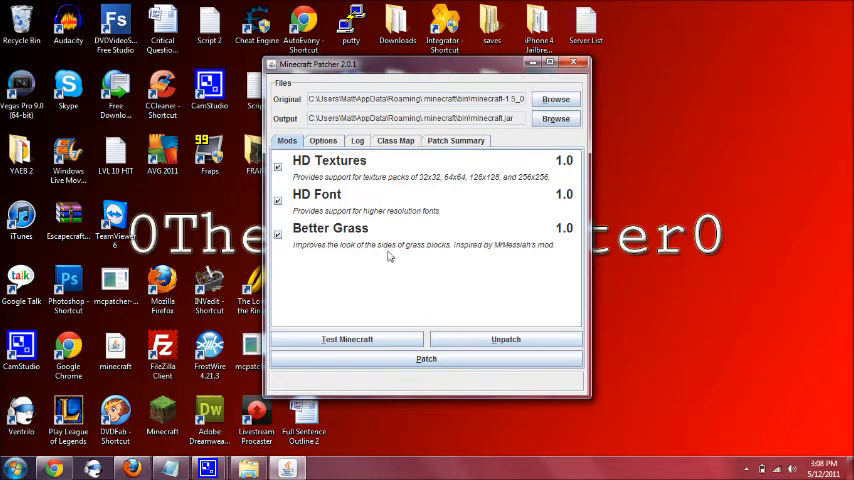
mouse_move(400, 270)
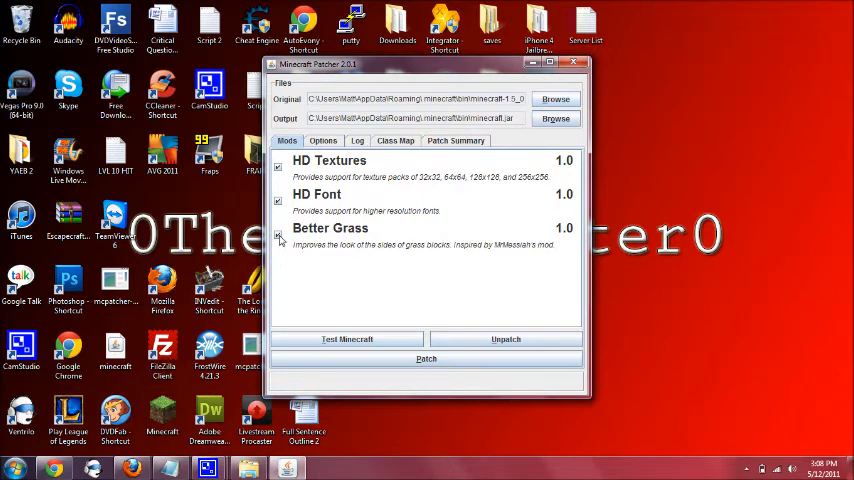
Step: Leave HD Textures and HD Font enabled, switch off Better Grass, and close MCPatcher
left_click(278, 234)
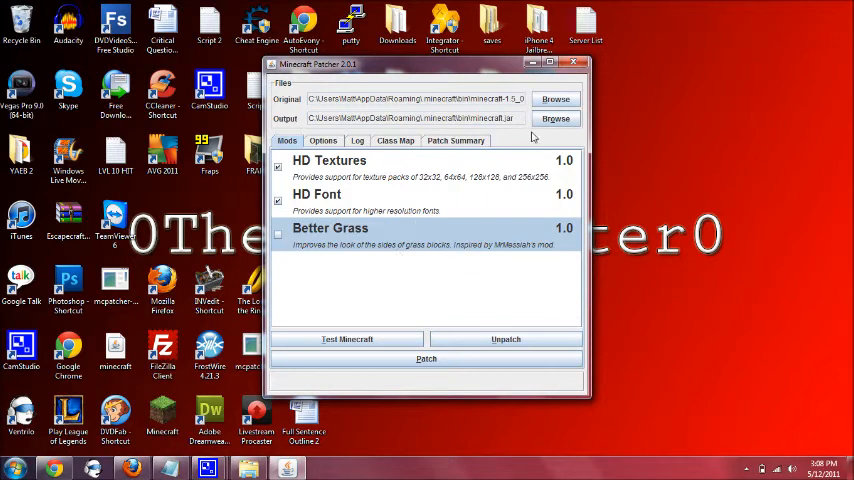
mouse_move(314, 108)
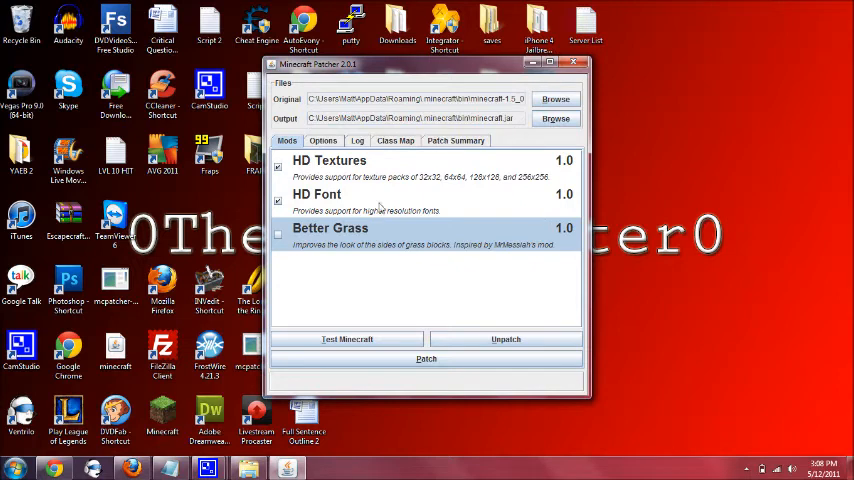
mouse_move(416, 280)
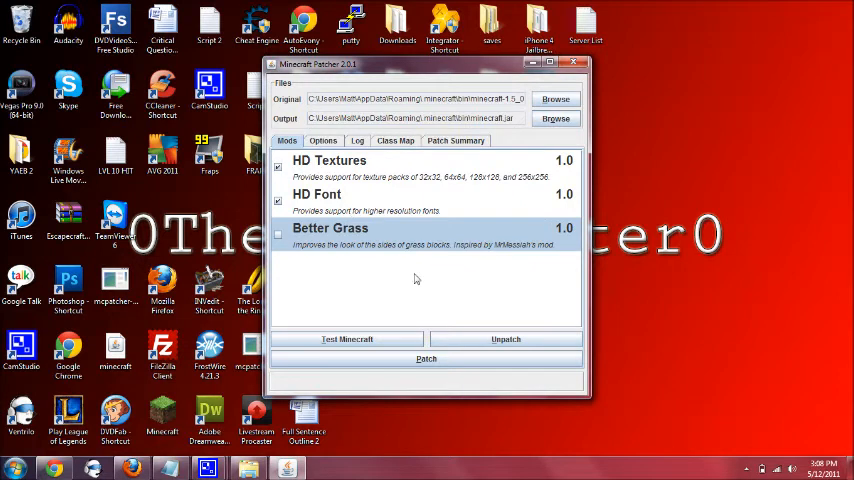
mouse_move(360, 264)
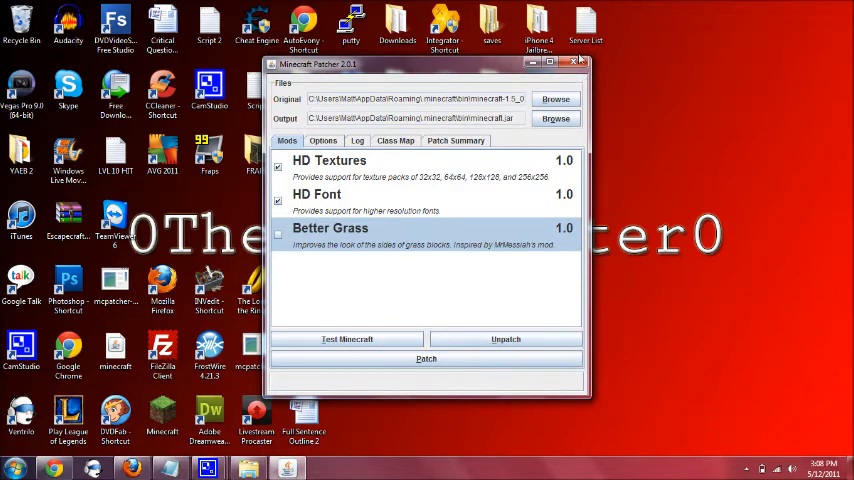
mouse_move(578, 64)
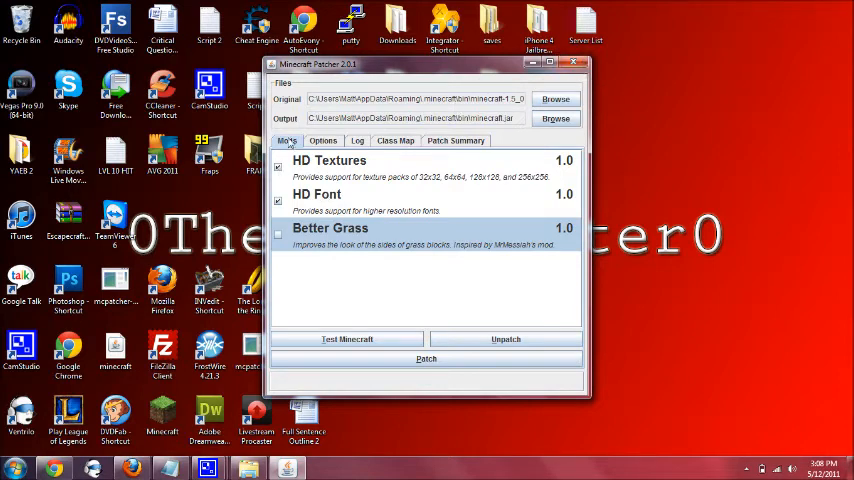
left_click(278, 168)
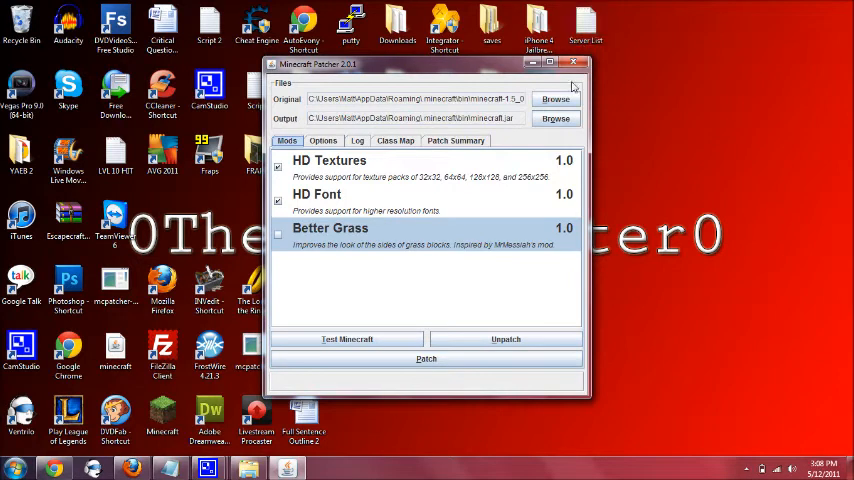
left_click(574, 64)
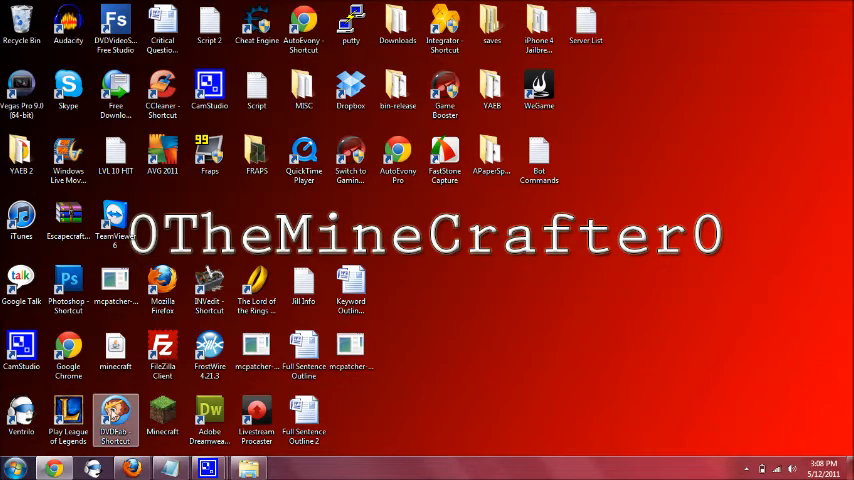
Step: Log in through the Minecraft Launcher and start Minecraft Beta 1.5_01
left_click(162, 410)
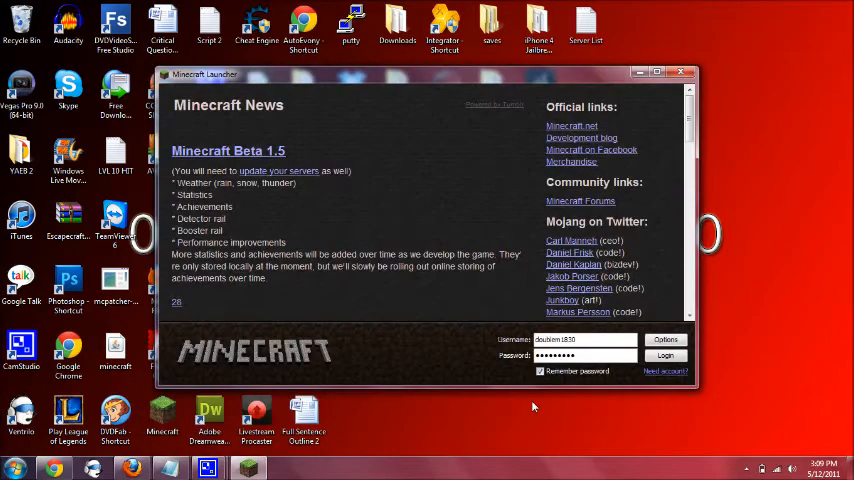
left_click(666, 356)
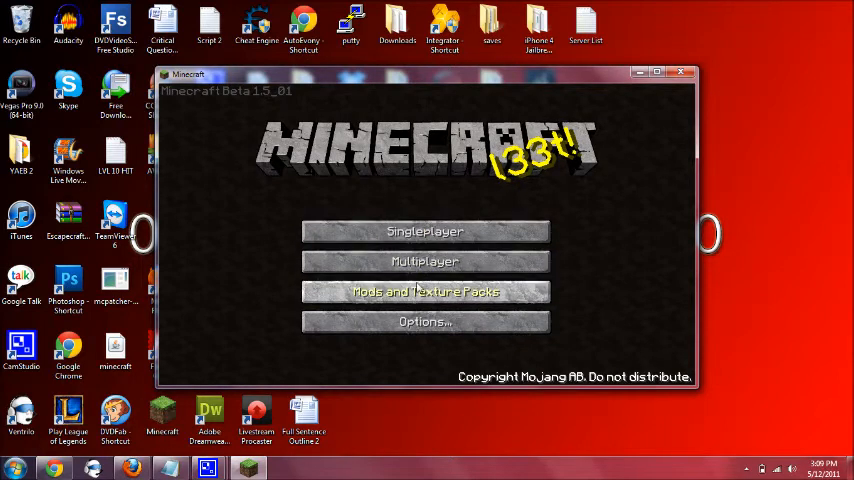
Step: Show the Mods and Texture Packs screen and open the texture pack folder
left_click(424, 292)
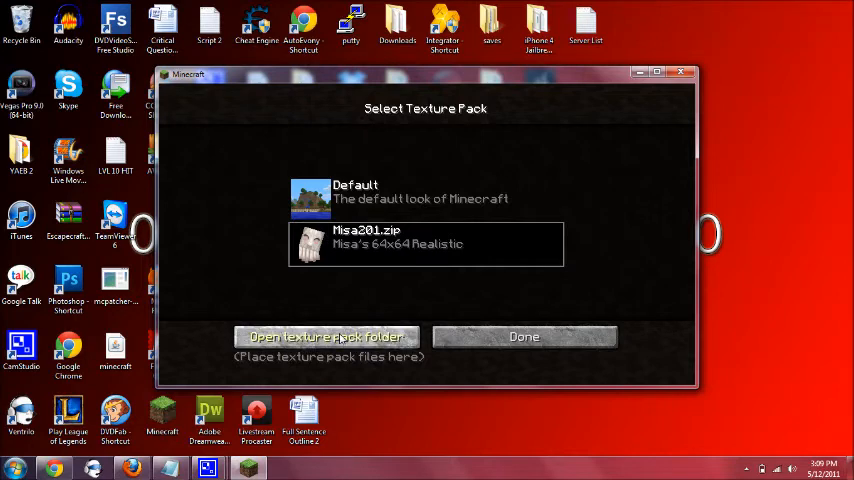
left_click(326, 336)
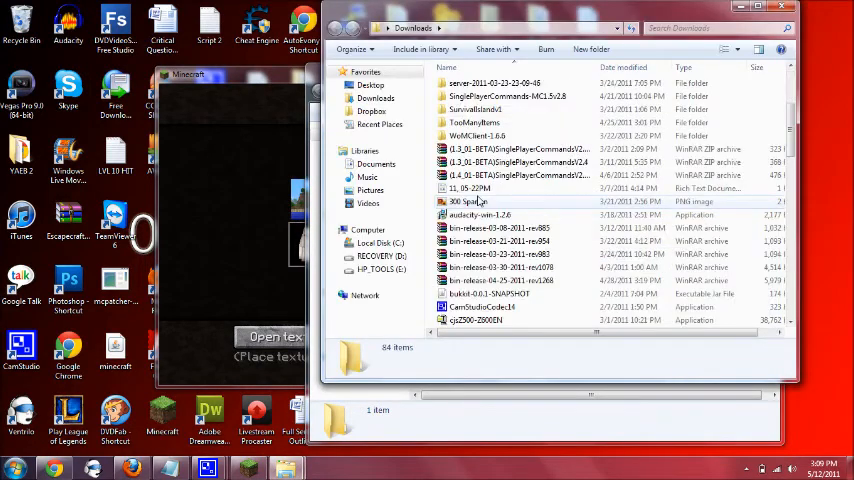
Step: Browse the Downloads folder and select a texture pack ZIP archive
scroll("down", 3)
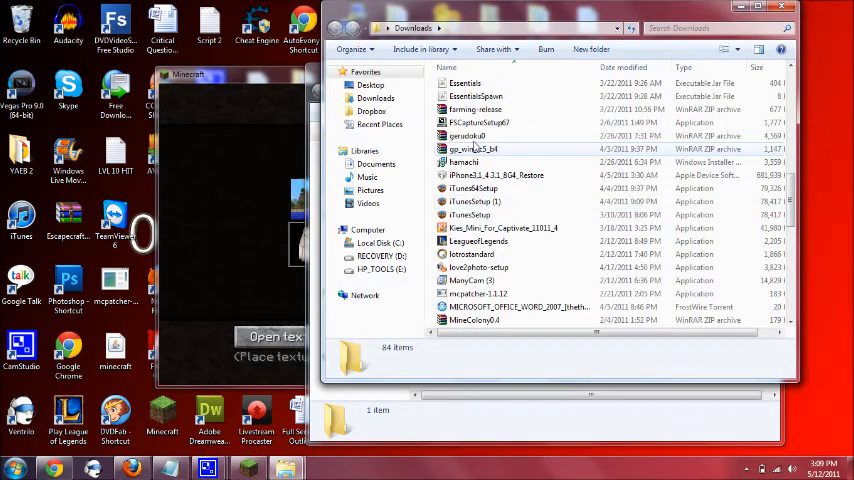
left_click(468, 136)
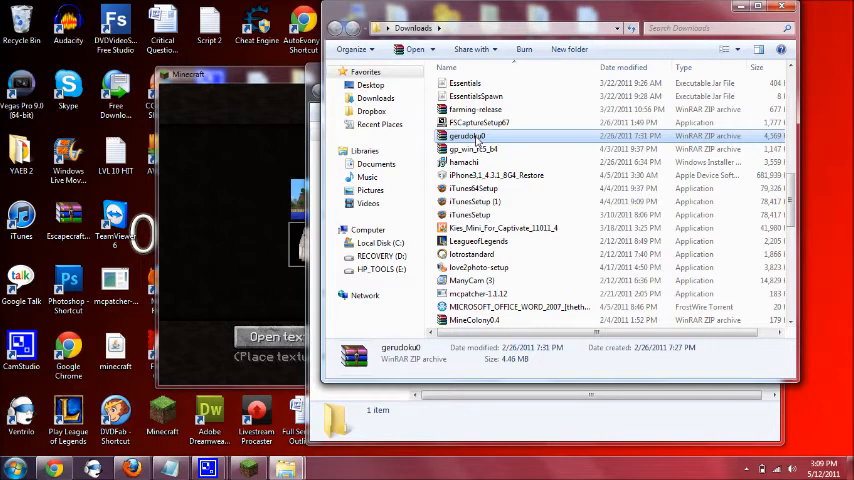
scroll("down", 3)
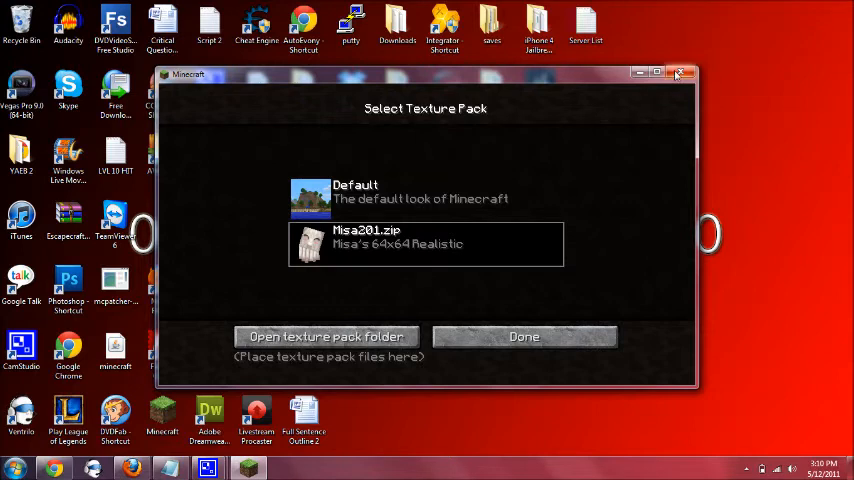
Step: Close the Minecraft game window, returning to the launcher's login screen
left_click(678, 72)
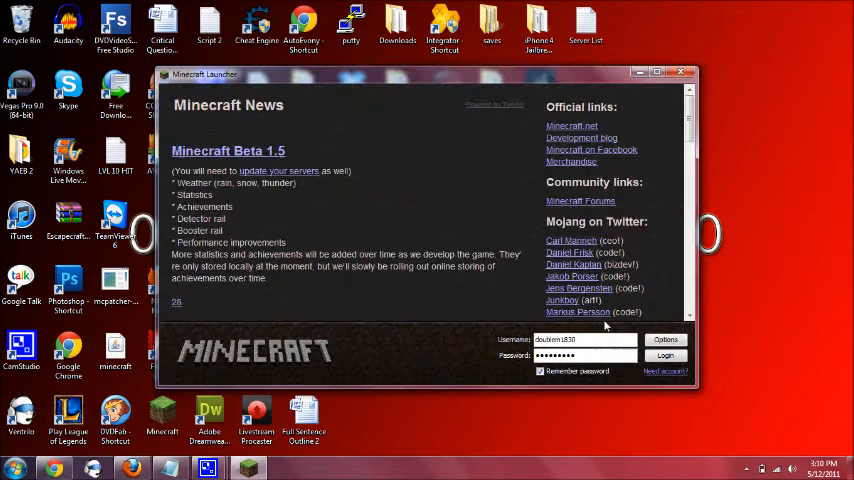
Step: Relaunch the patched game, view the texture pack list, and return to the title menu via Done
left_click(666, 356)
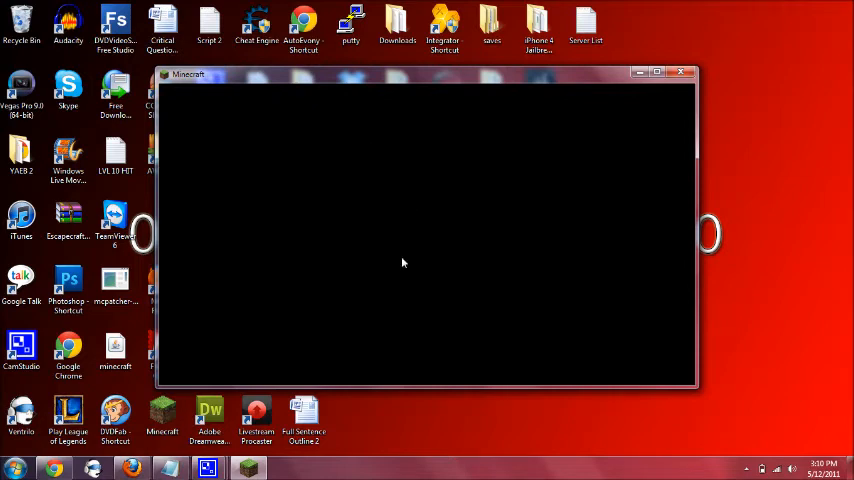
mouse_move(308, 192)
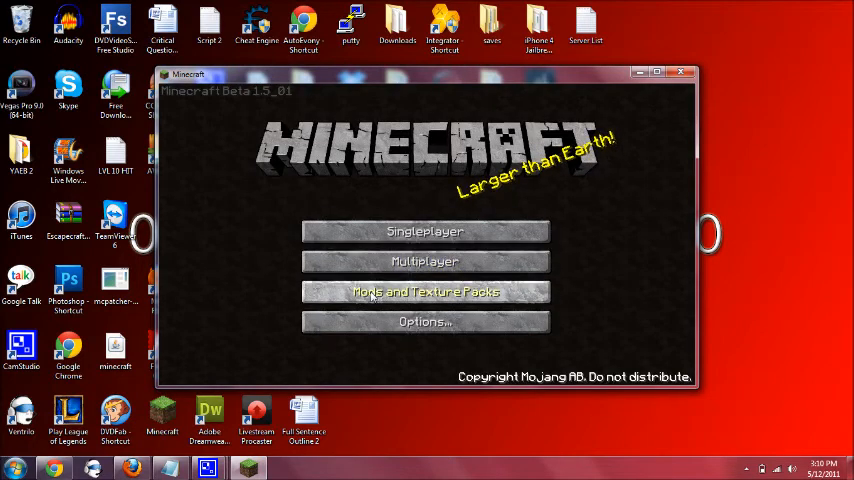
left_click(424, 292)
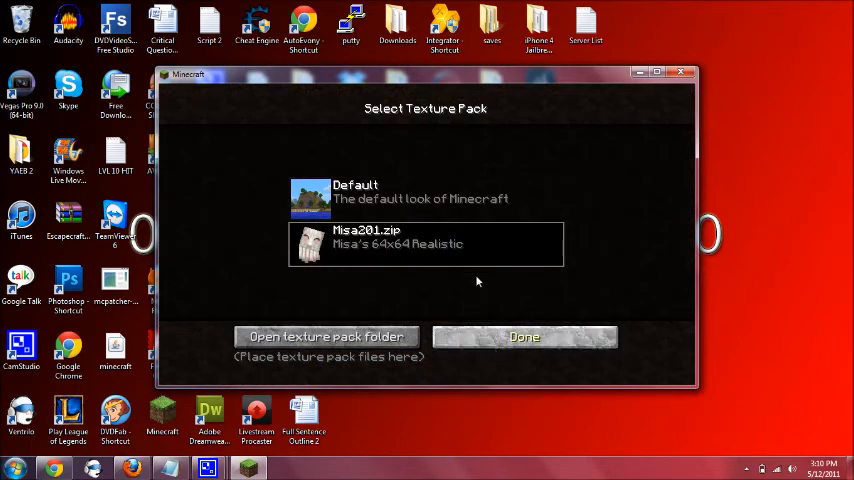
left_click(524, 336)
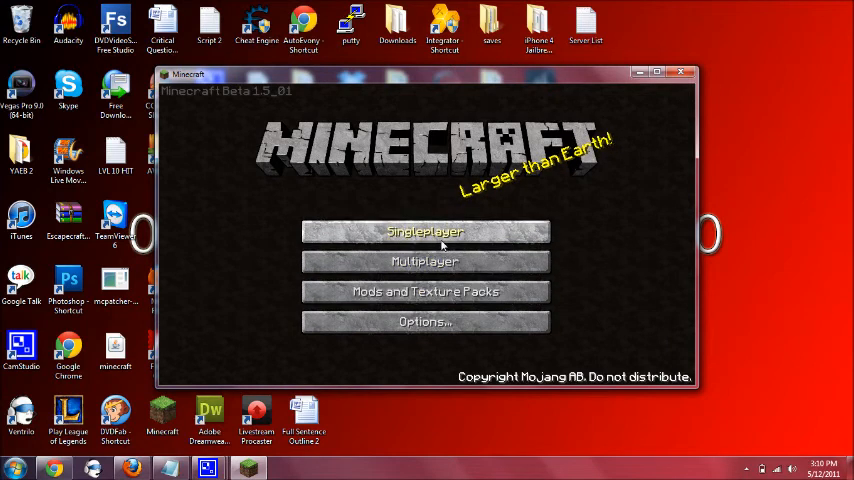
mouse_move(456, 322)
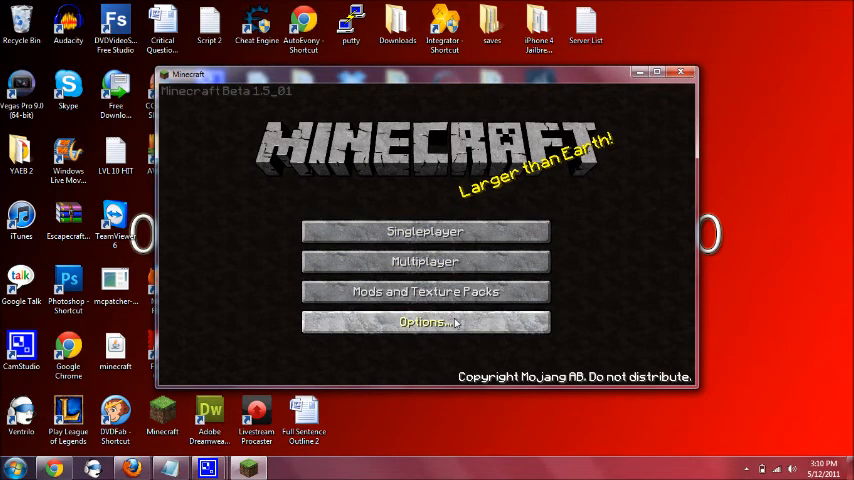